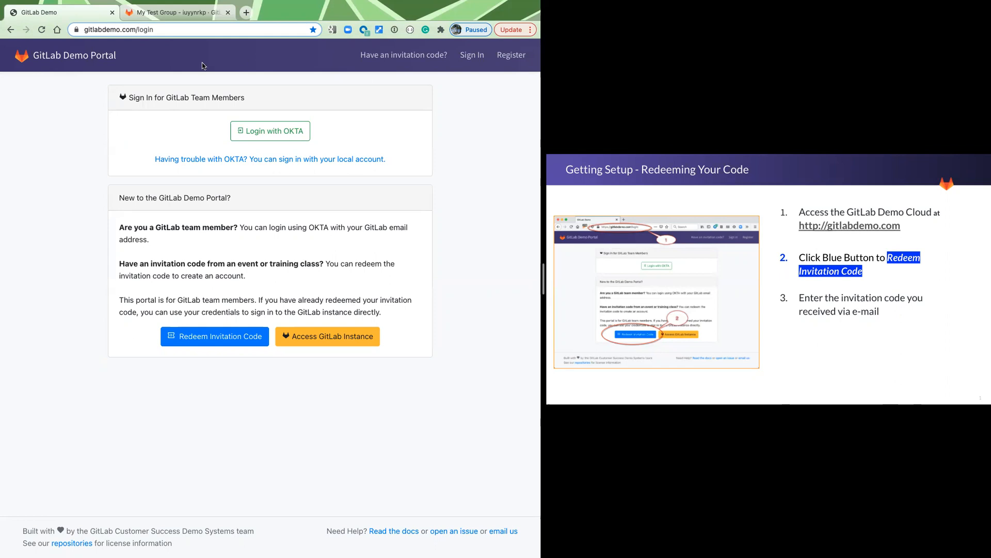
mouse_move(882, 342)
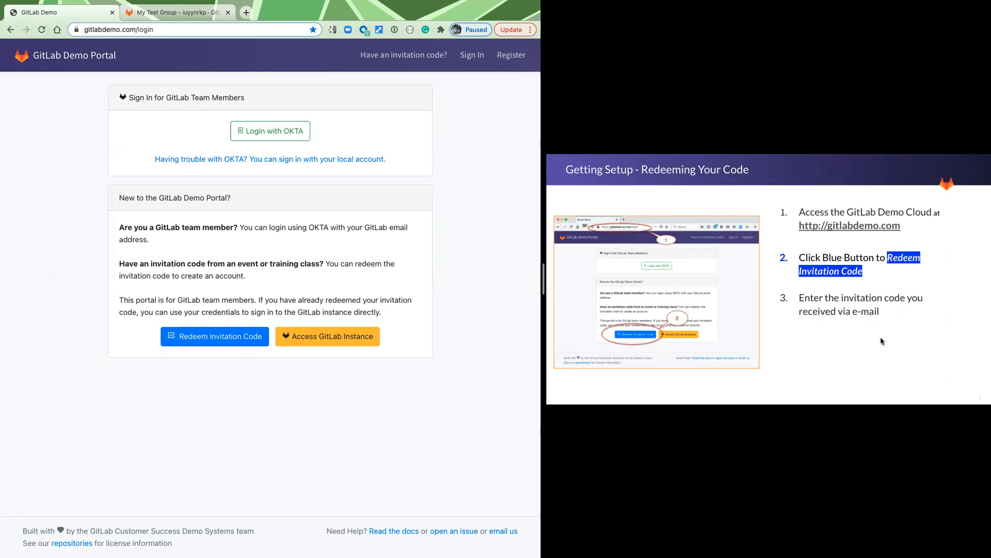
mouse_move(815, 347)
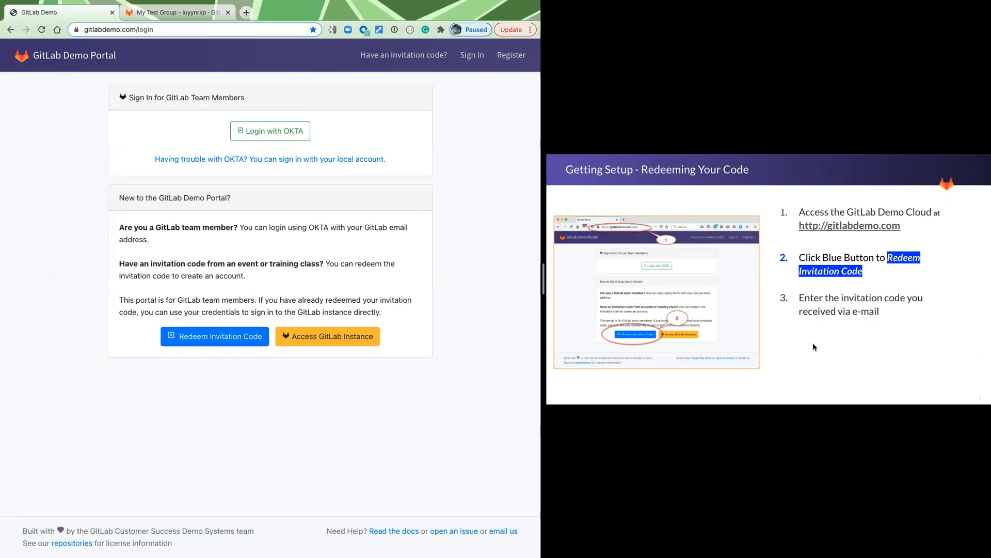
mouse_move(838, 238)
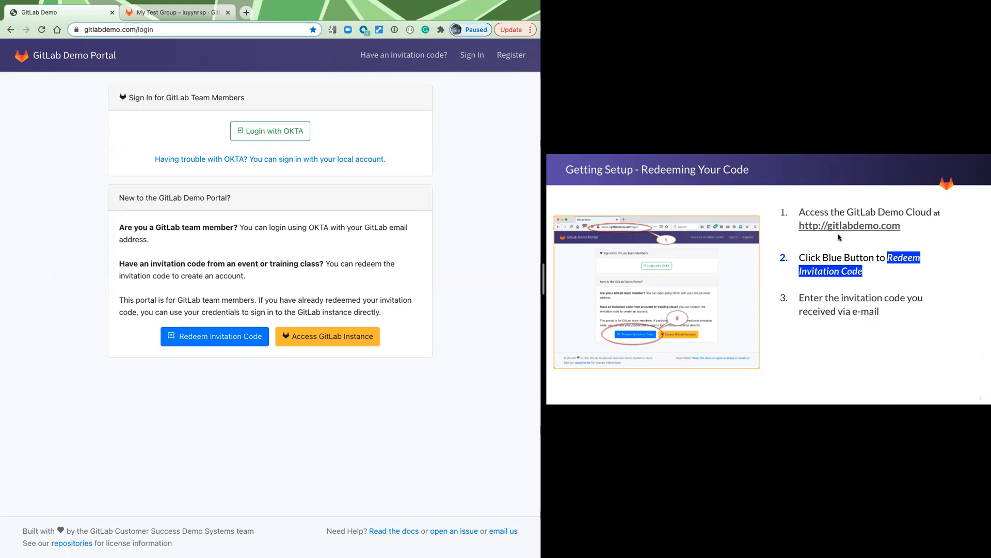
mouse_move(213, 336)
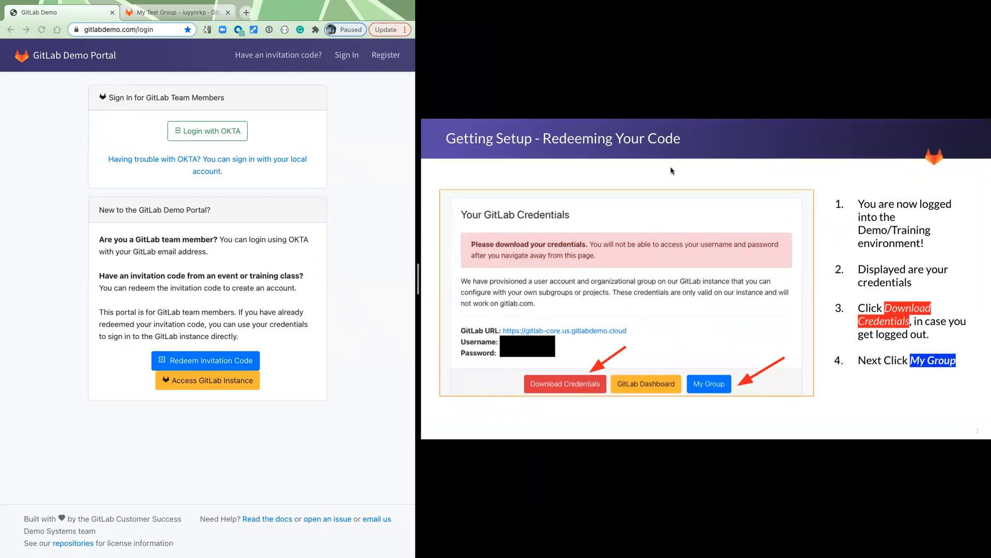
mouse_move(629, 317)
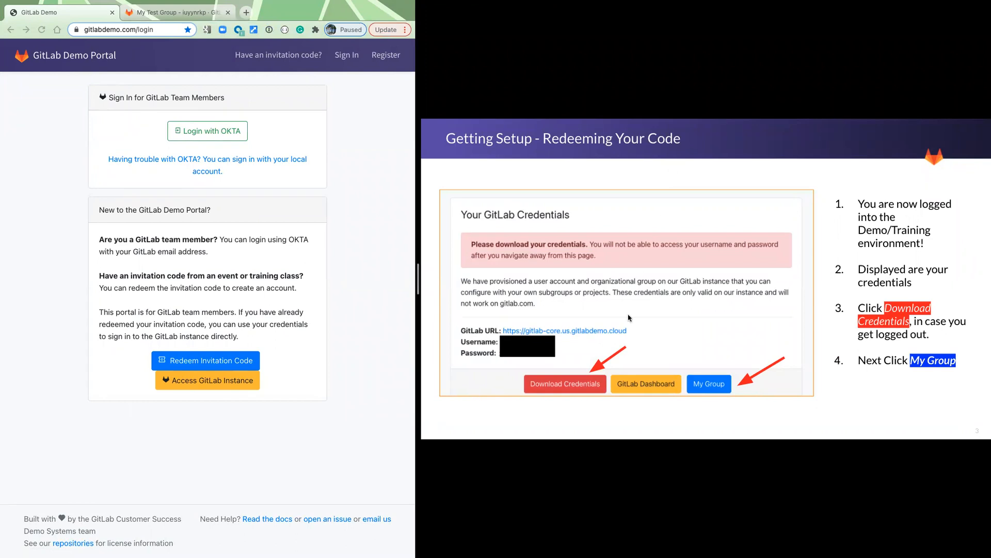
mouse_move(515, 348)
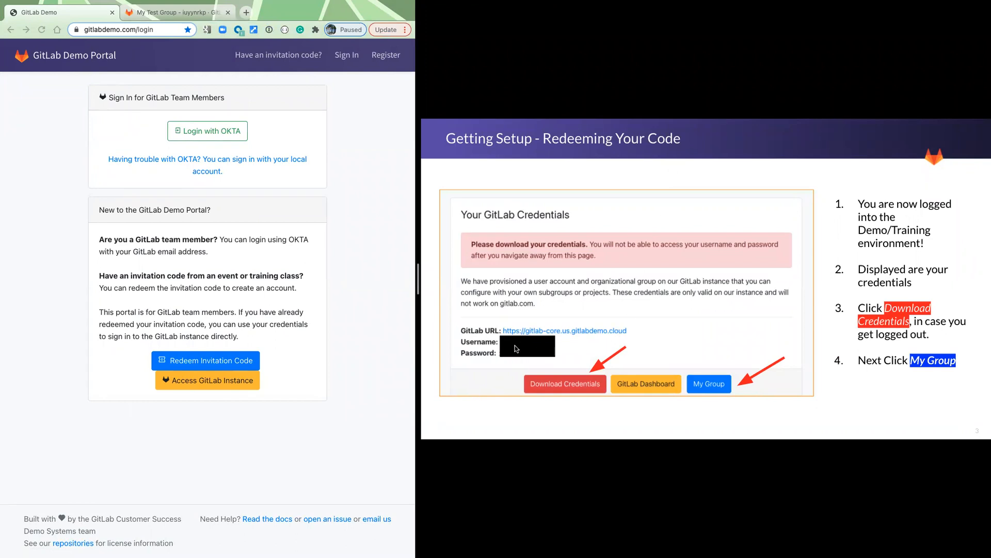
mouse_move(565, 393)
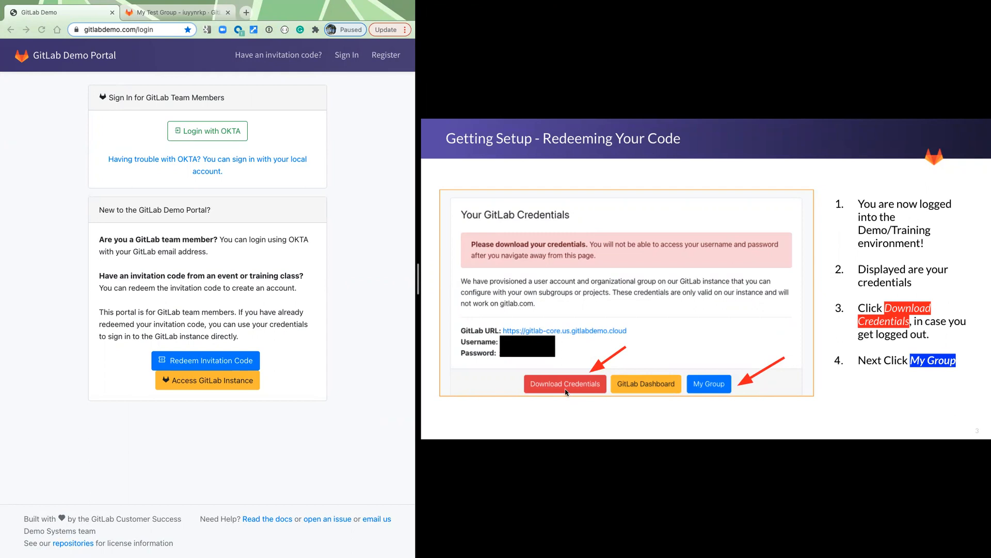
mouse_move(584, 411)
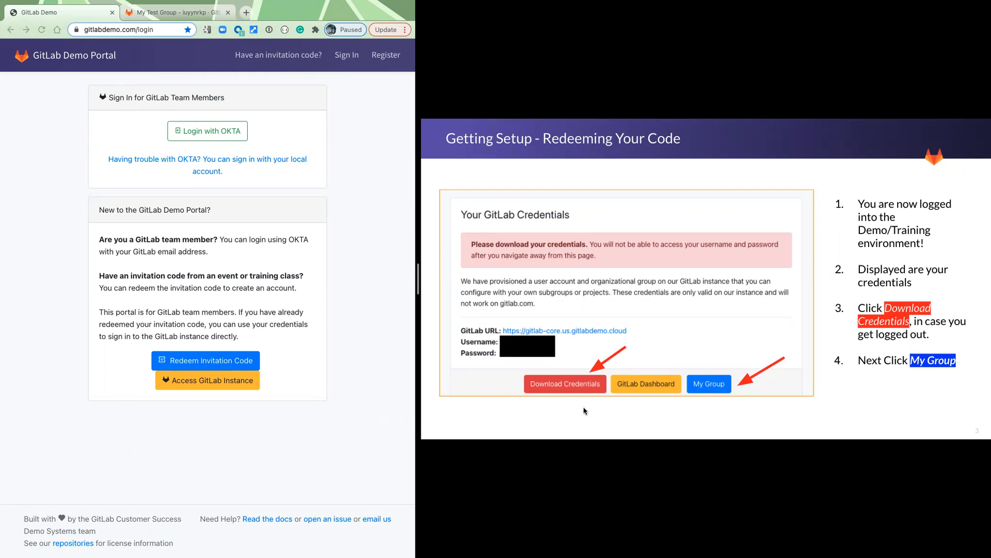
mouse_move(796, 422)
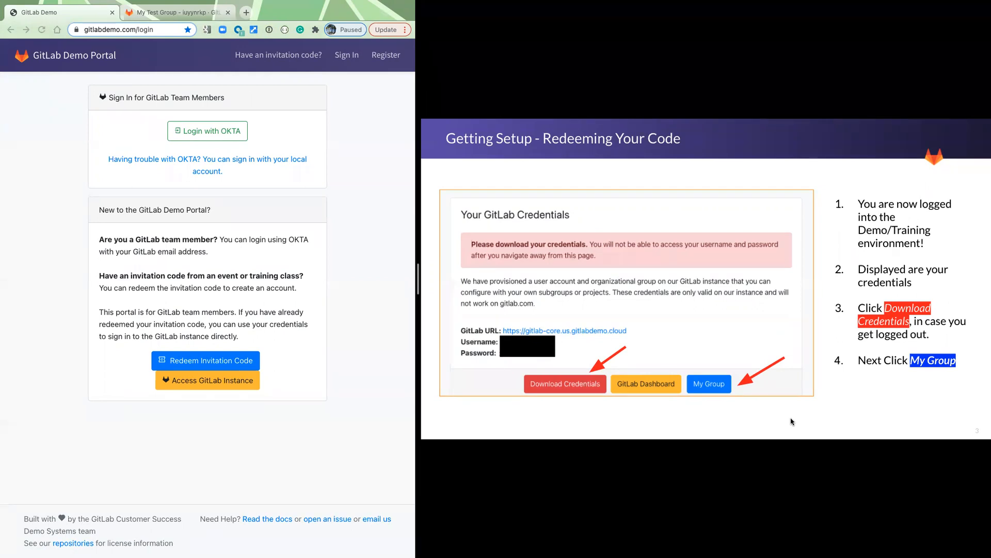
mouse_move(518, 392)
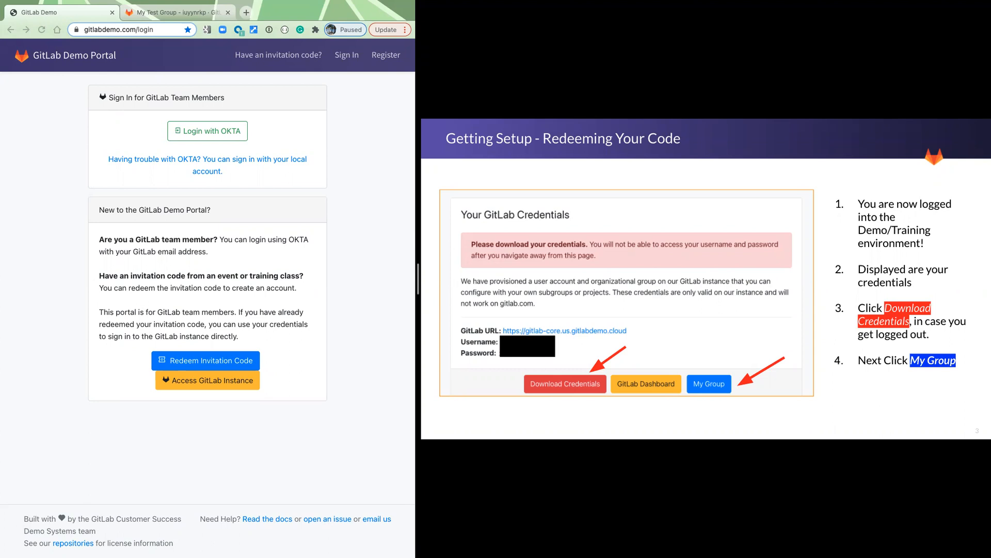
mouse_move(723, 398)
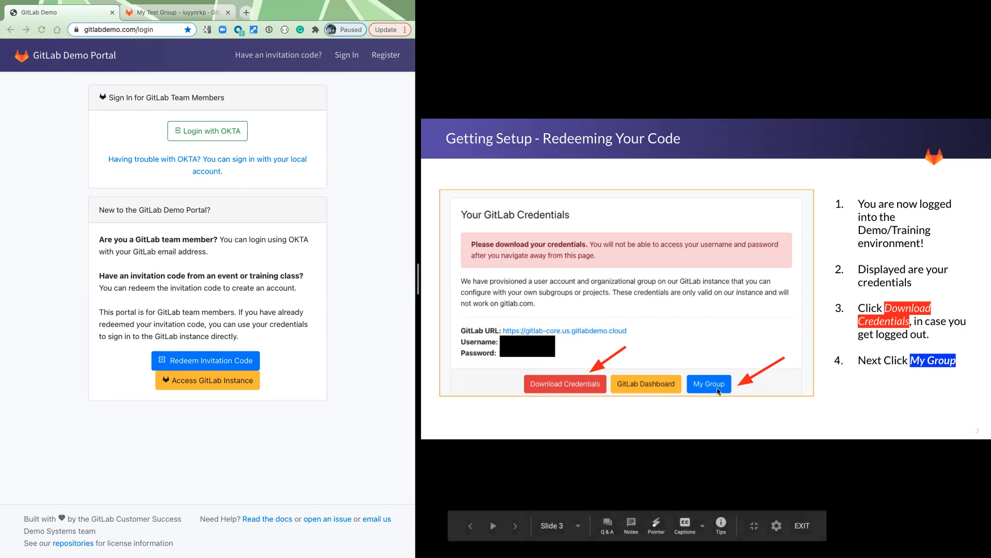
mouse_move(720, 427)
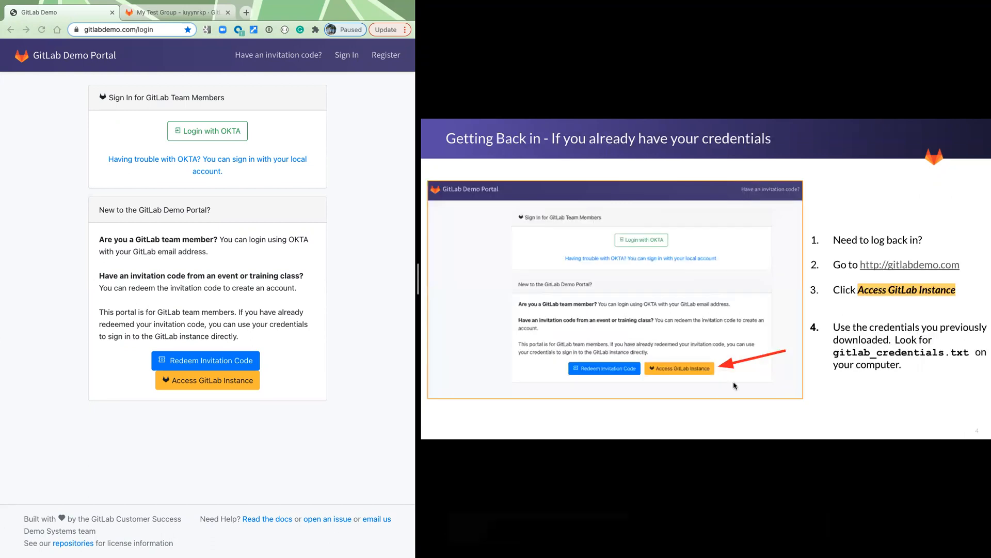
mouse_move(612, 335)
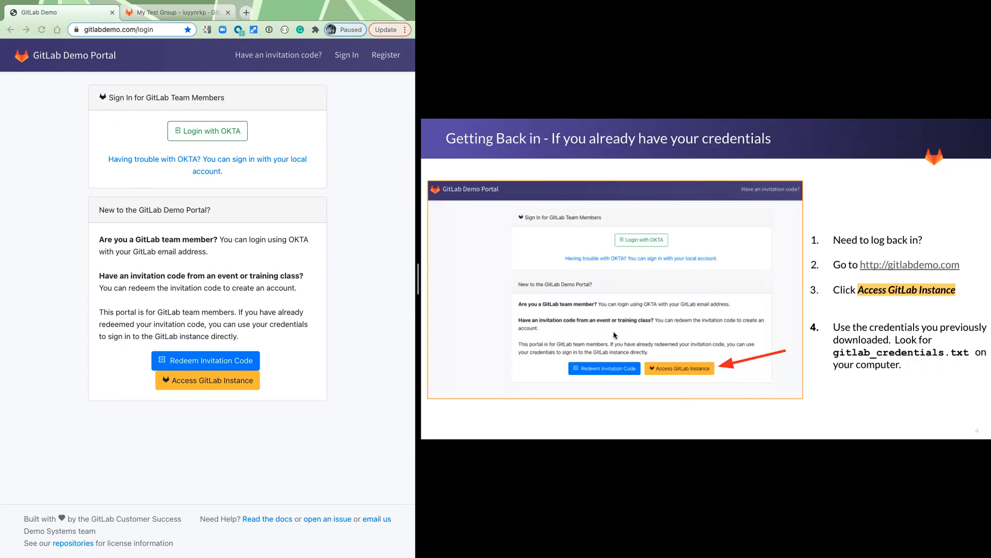
mouse_move(604, 368)
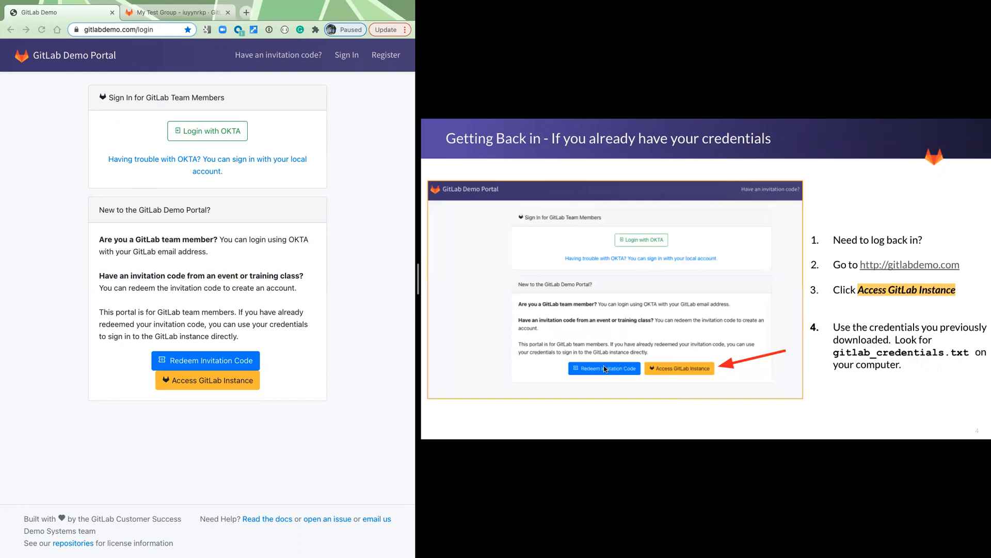
mouse_move(903, 271)
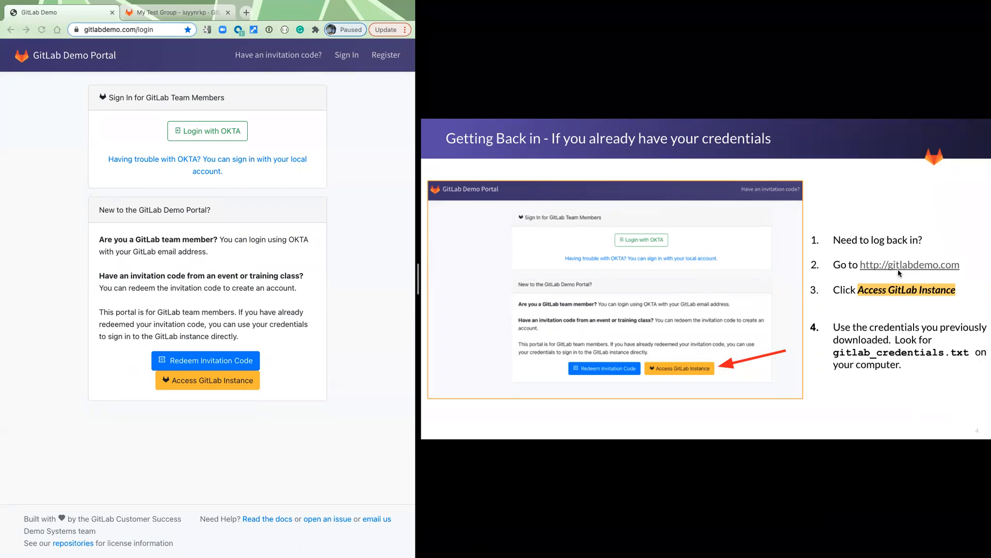
mouse_move(682, 374)
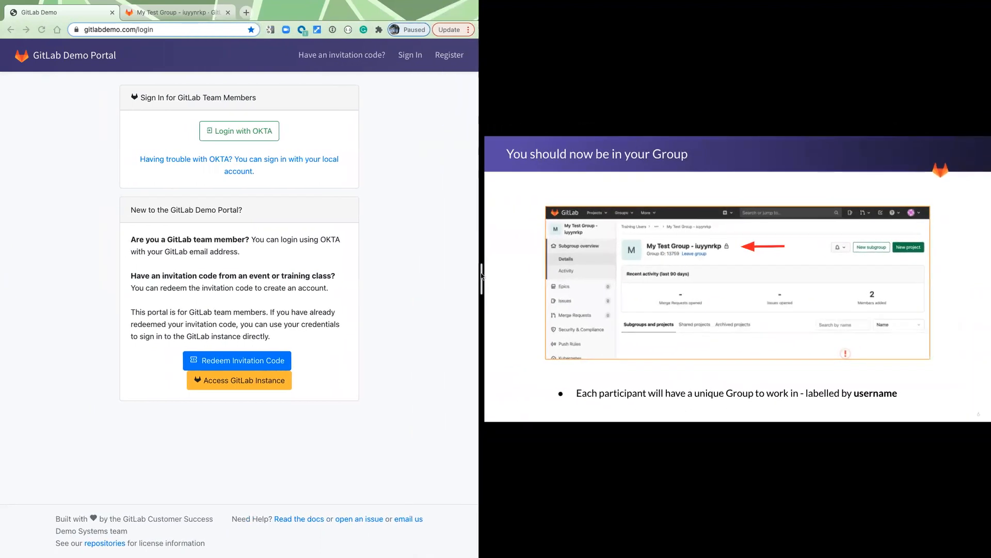
Step: Switch to the browser tab showing the My Test Group page
click(176, 12)
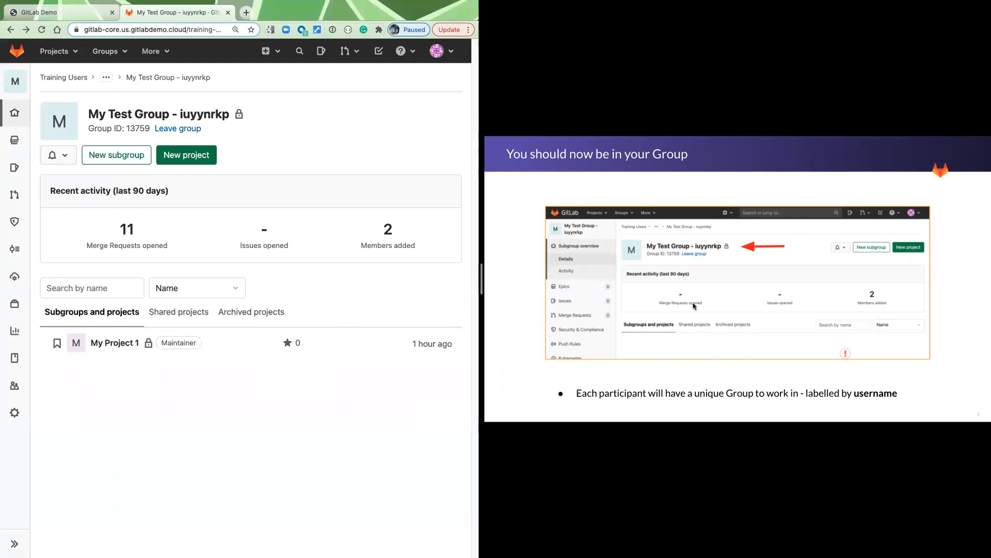
mouse_move(648, 255)
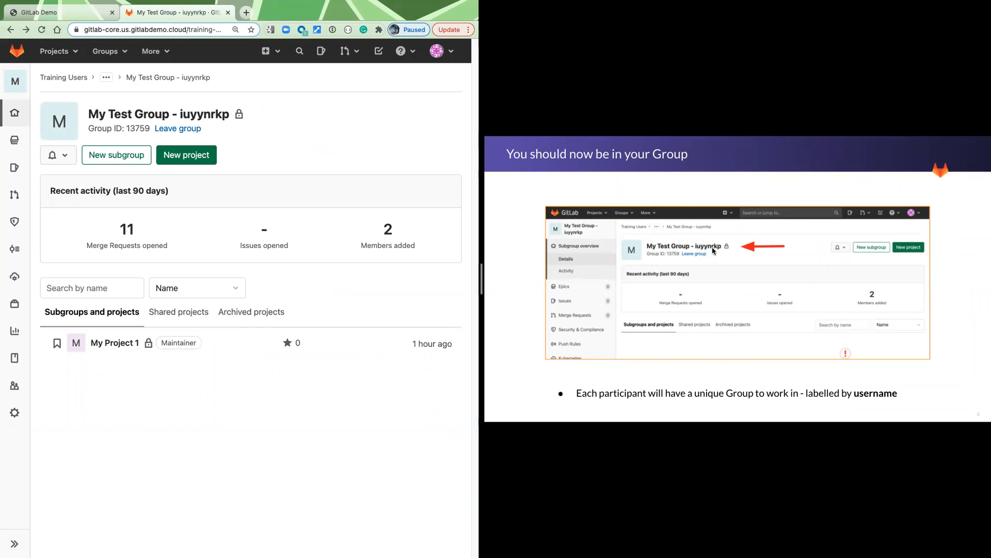
mouse_move(663, 351)
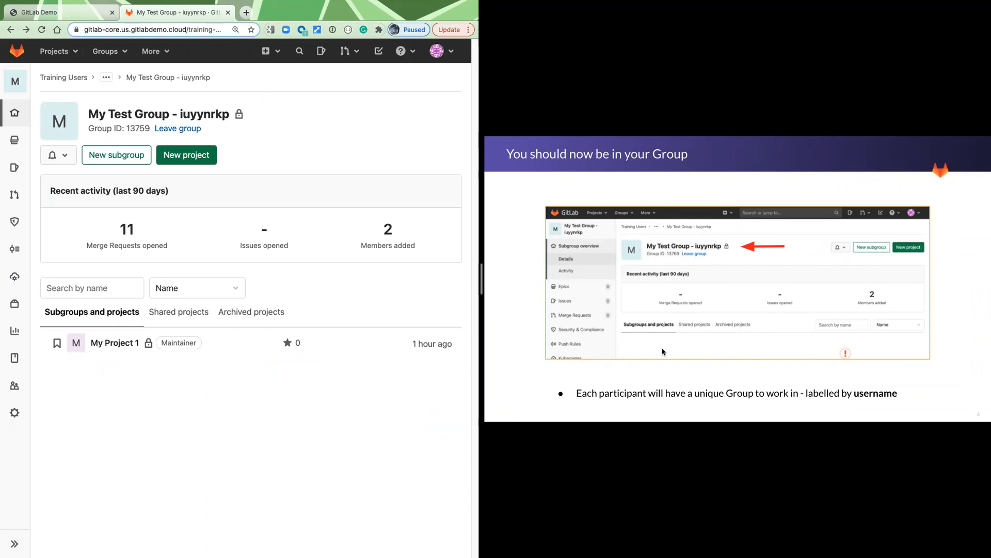
mouse_move(744, 353)
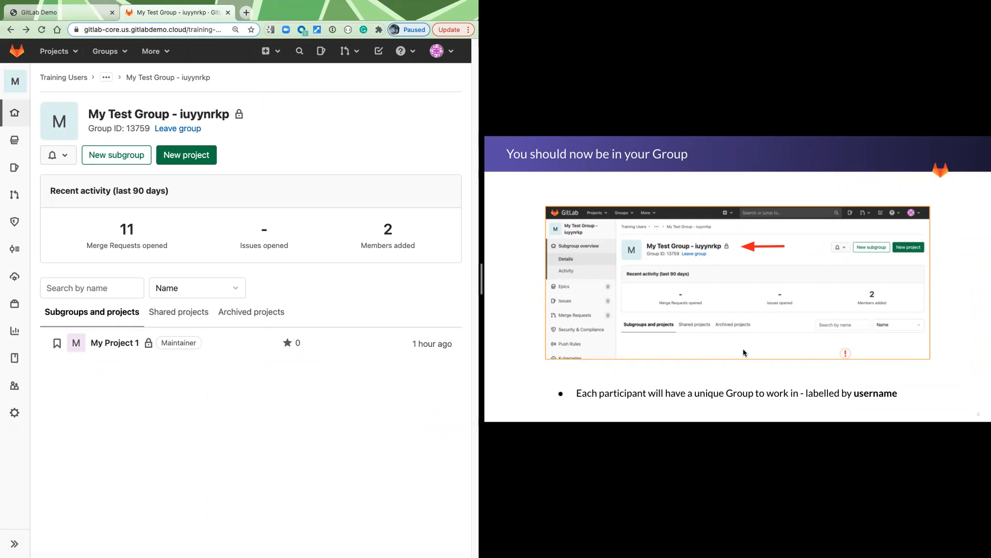
mouse_move(178, 128)
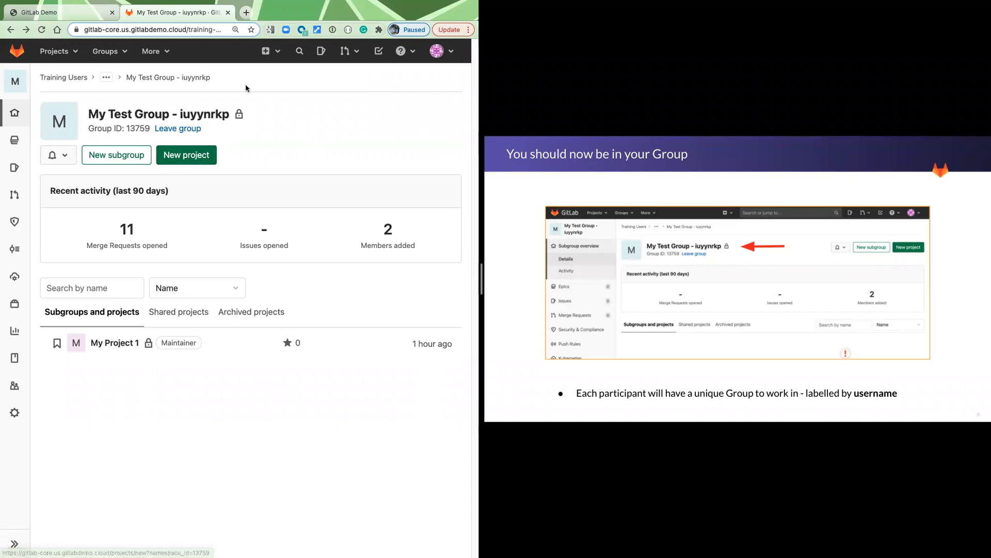
mouse_move(347, 174)
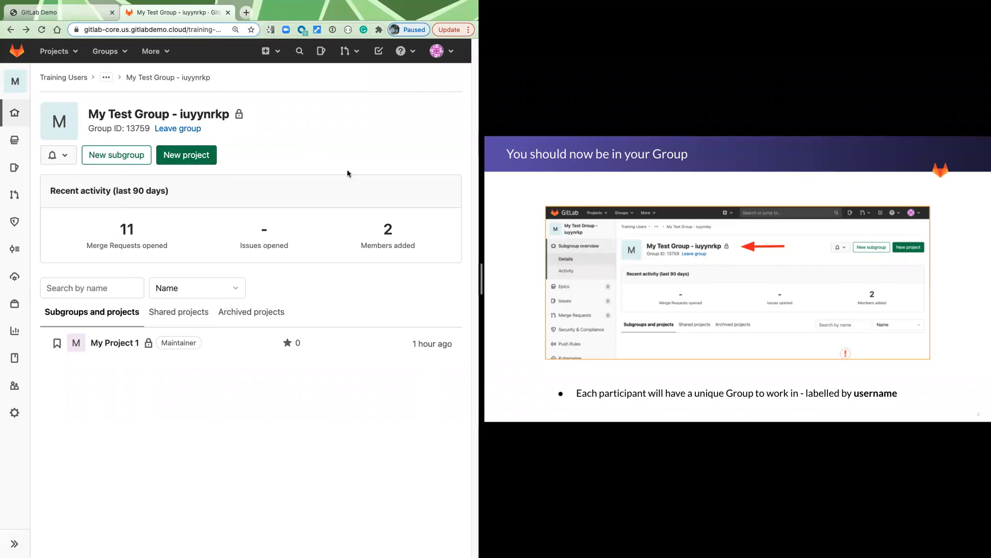
mouse_move(314, 188)
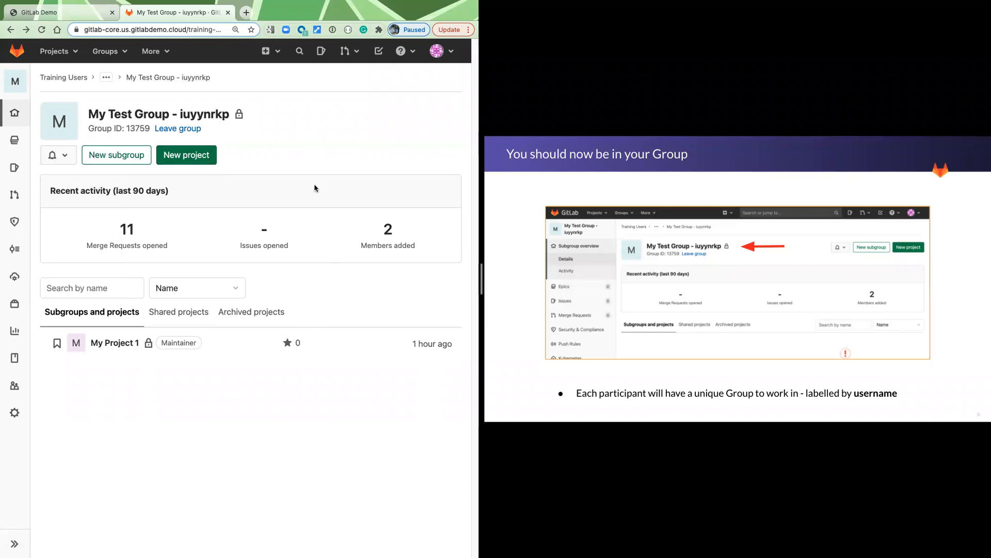
mouse_move(450, 55)
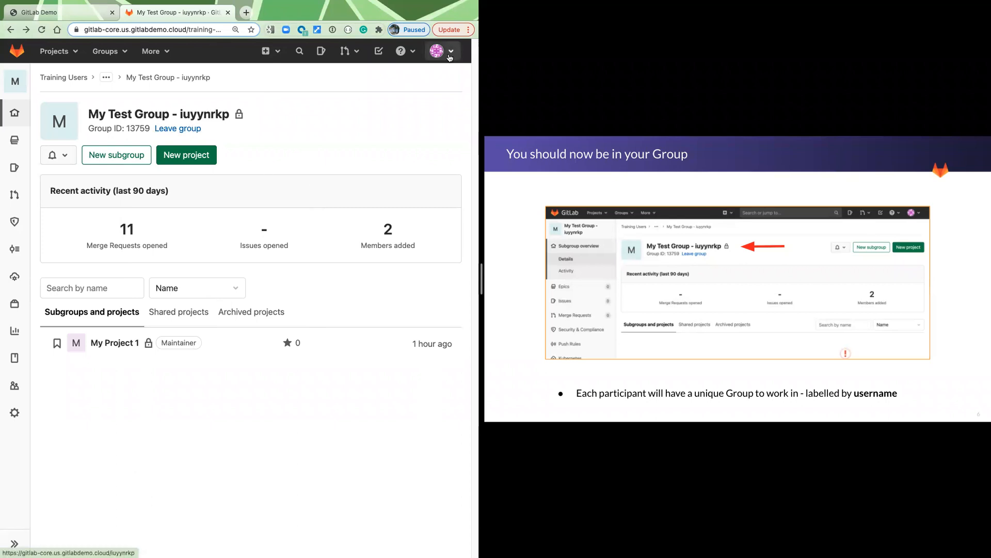
click(443, 52)
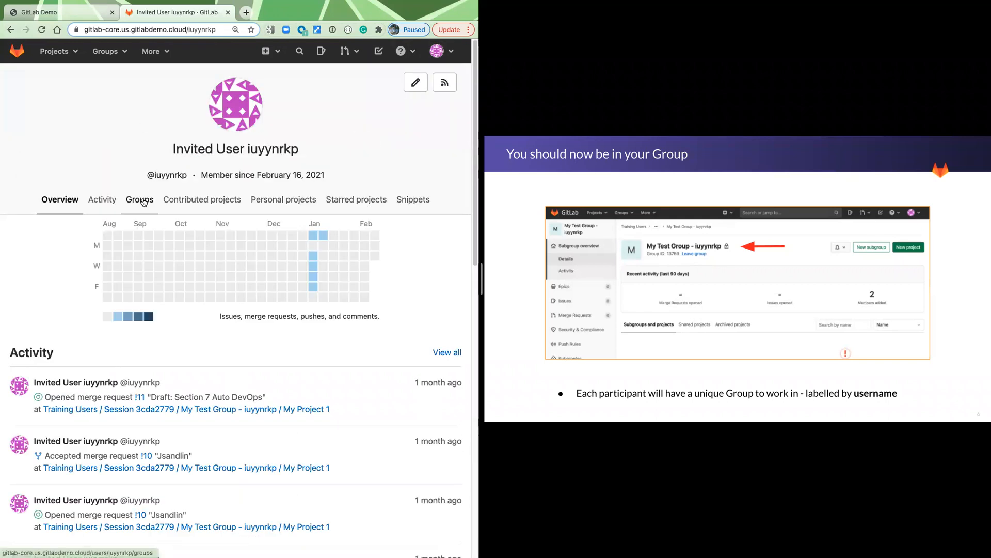
click(139, 200)
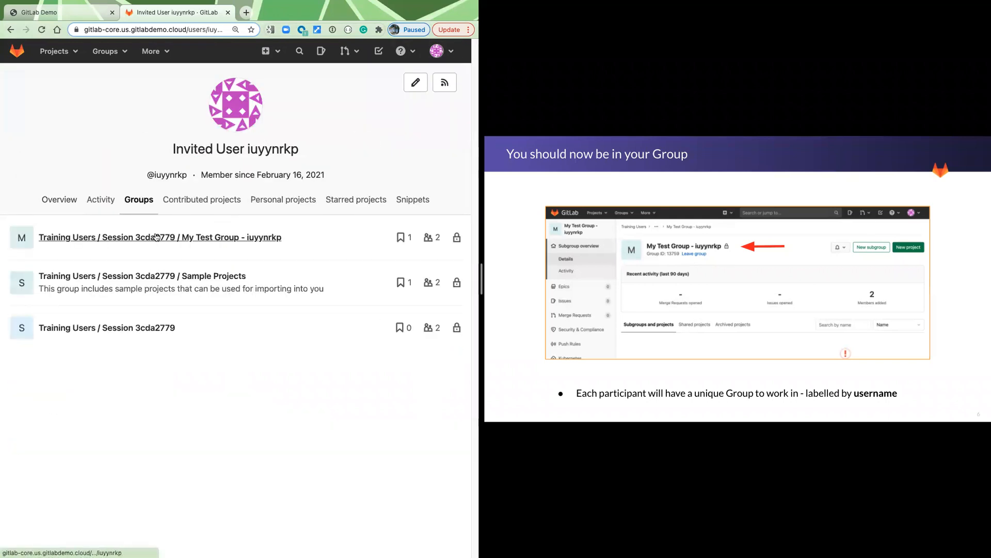
click(159, 238)
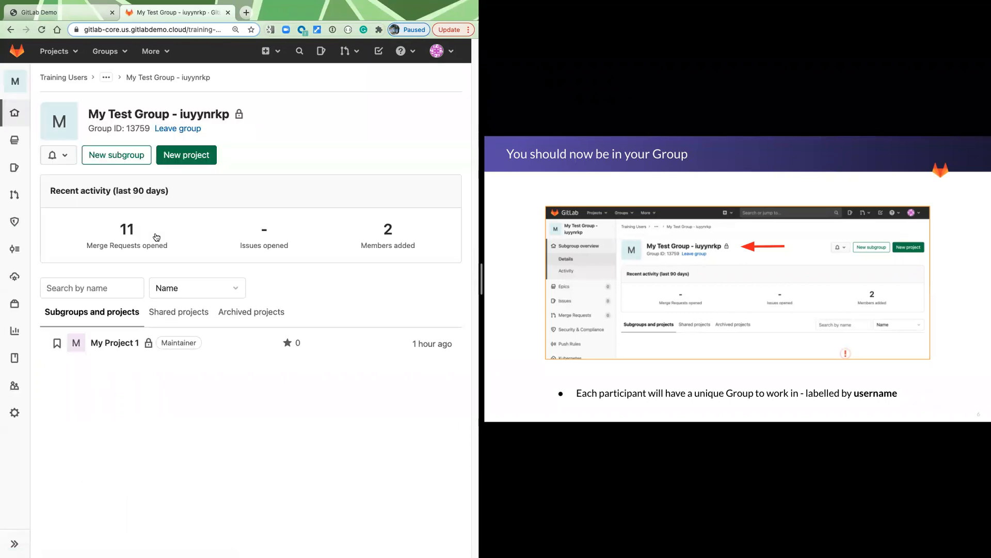
mouse_move(359, 176)
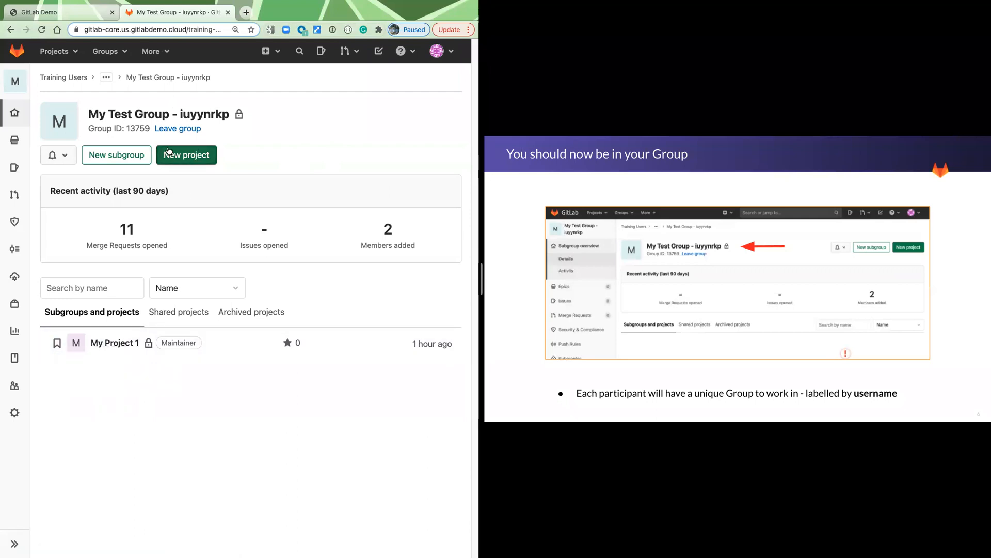
Step: Start a new project from the My Test Group page
click(186, 153)
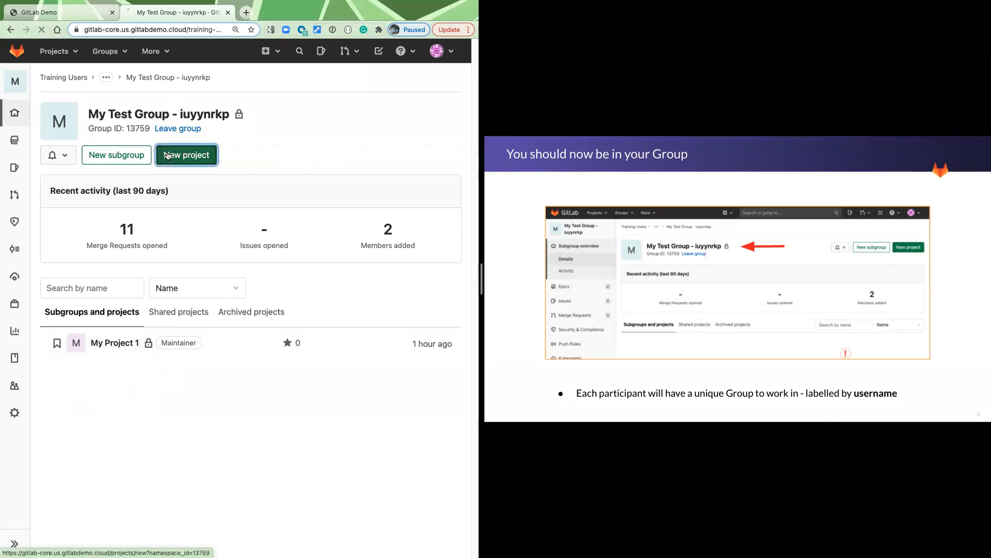
click(186, 155)
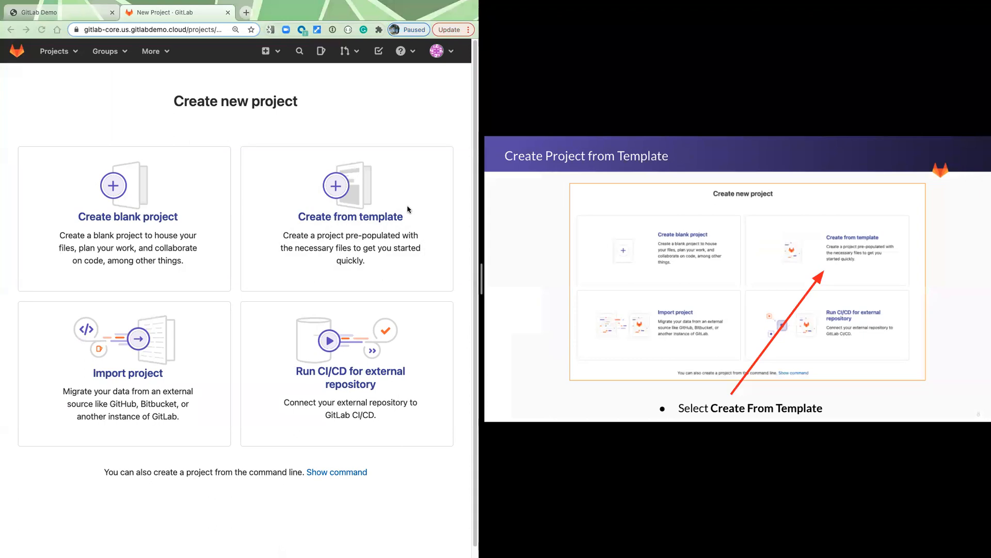
mouse_move(480, 273)
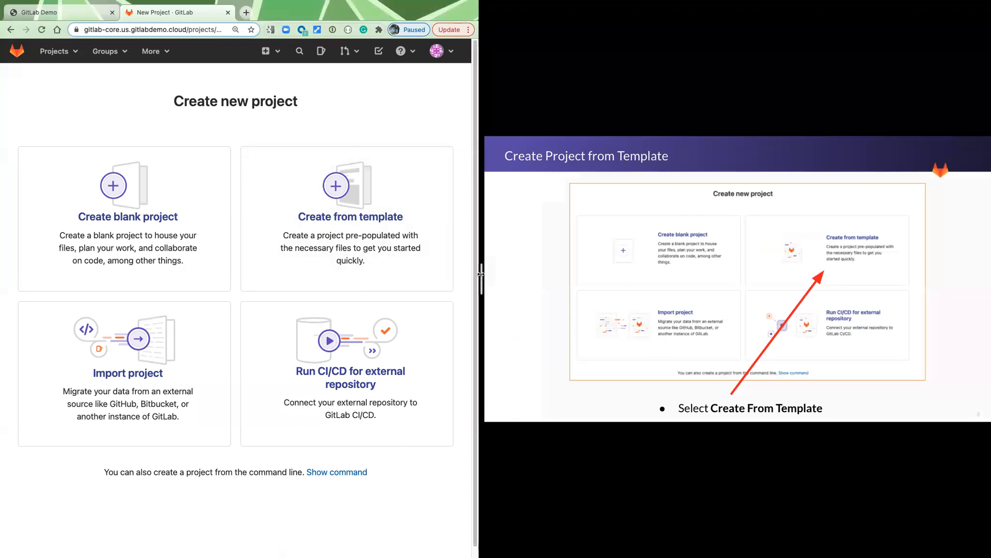
Step: Choose Create from template and browse the built-in template list
click(350, 216)
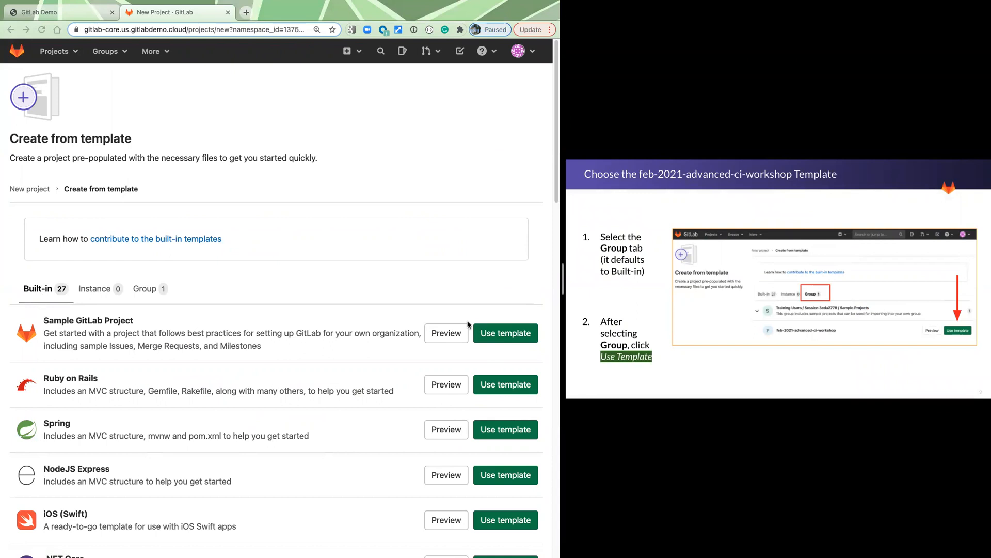
mouse_move(266, 458)
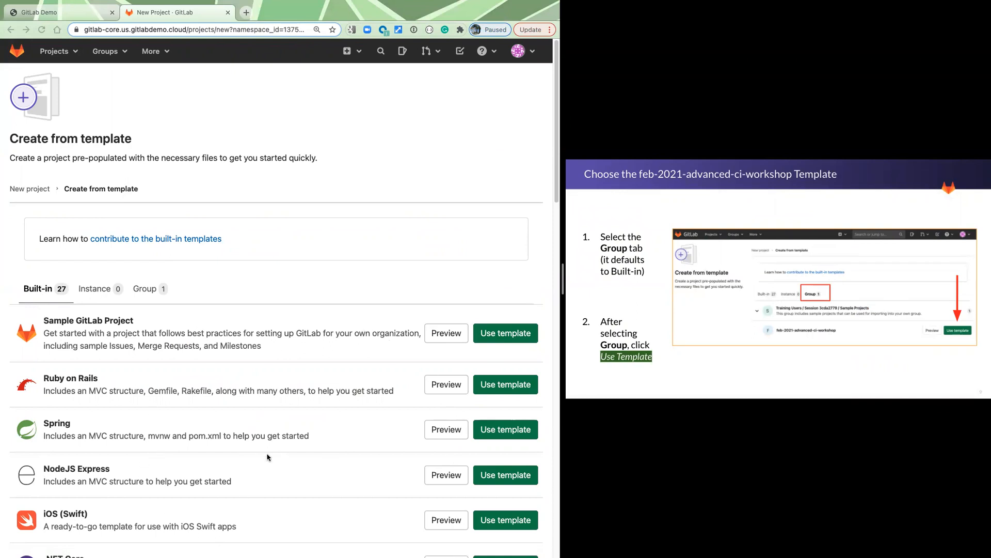
scroll(down, 3)
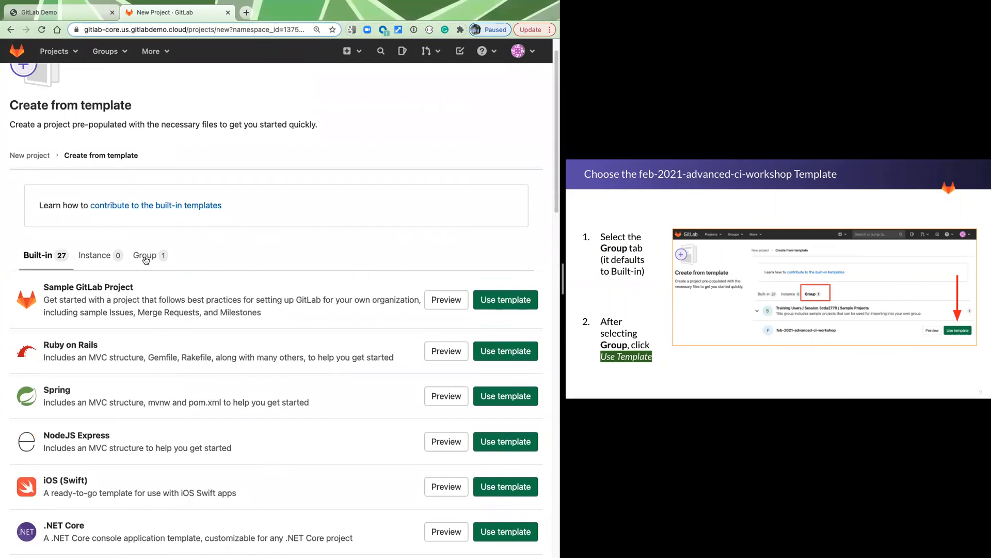
Step: Show the Group templates, revealing feb-2021-advanced-ci-workshop from Sample Projects
click(144, 255)
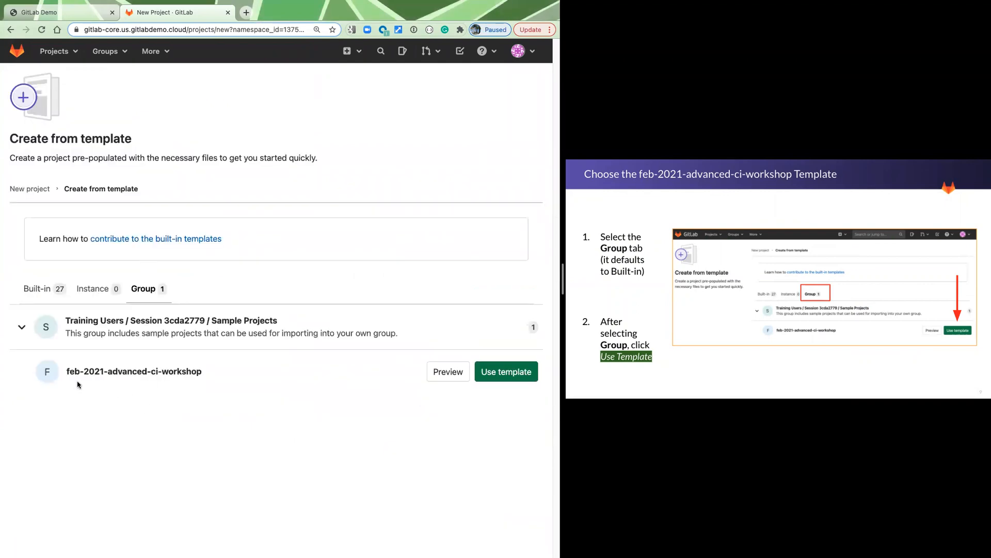
mouse_move(202, 382)
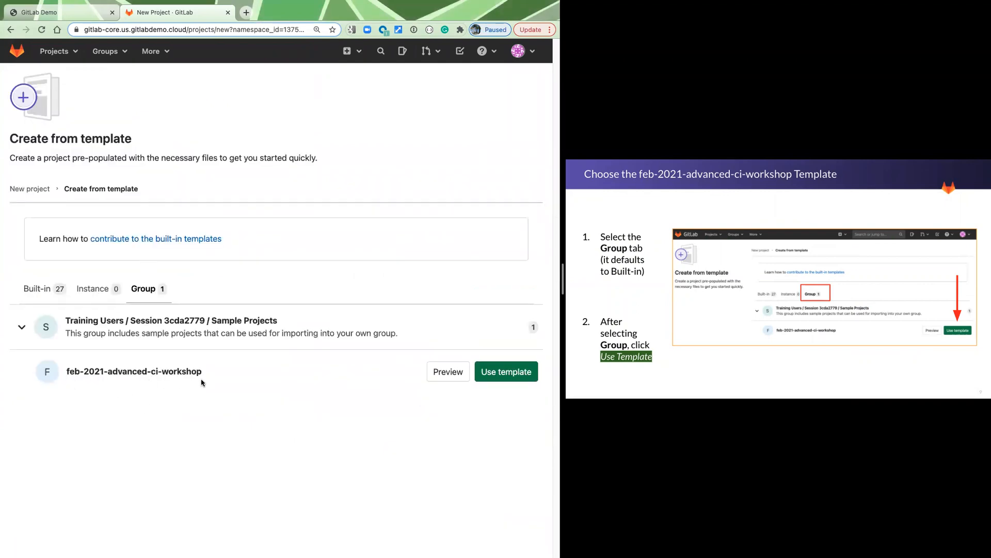
mouse_move(65, 379)
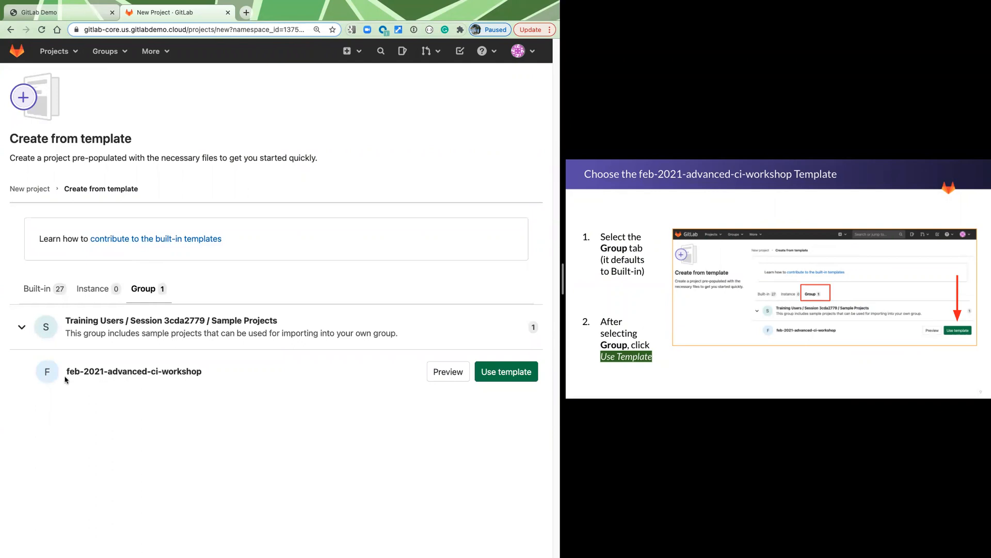
mouse_move(685, 367)
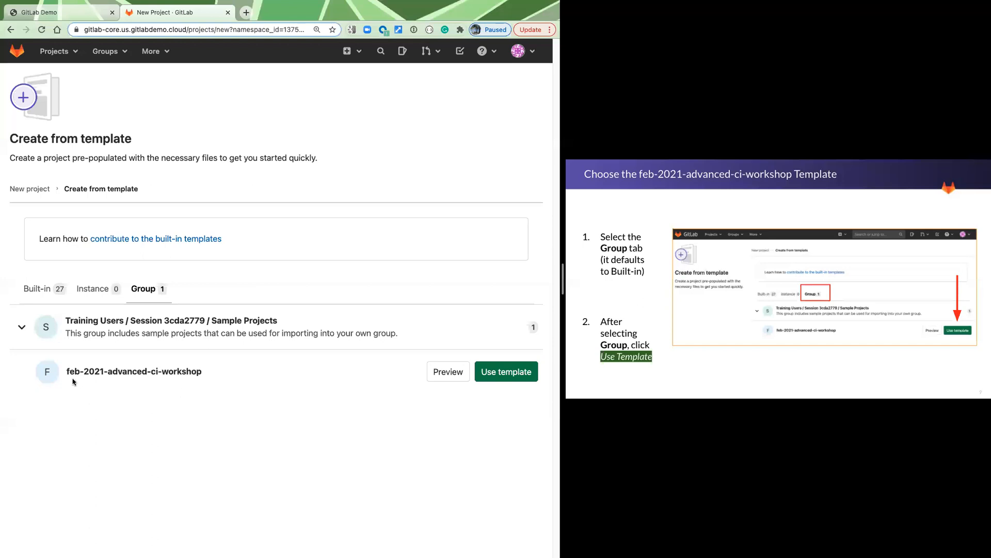
mouse_move(529, 393)
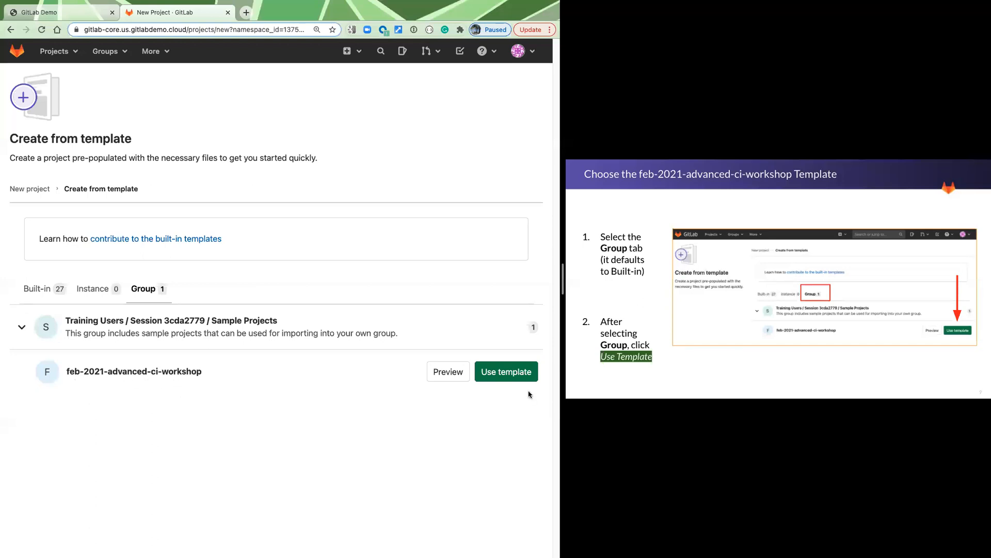
Step: Use the feb-2021-advanced-ci-workshop template and name the project 'my project one'
click(506, 371)
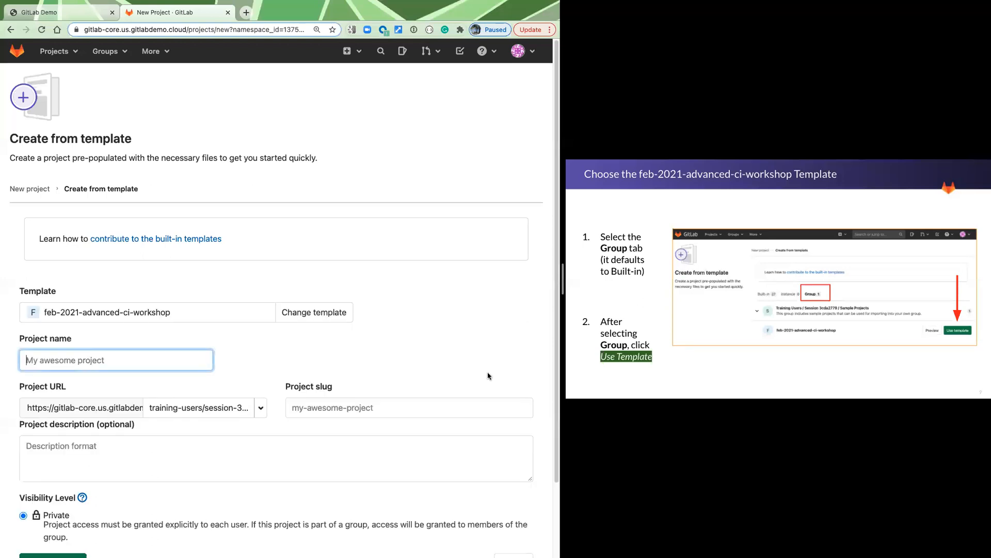
scroll(down, 3)
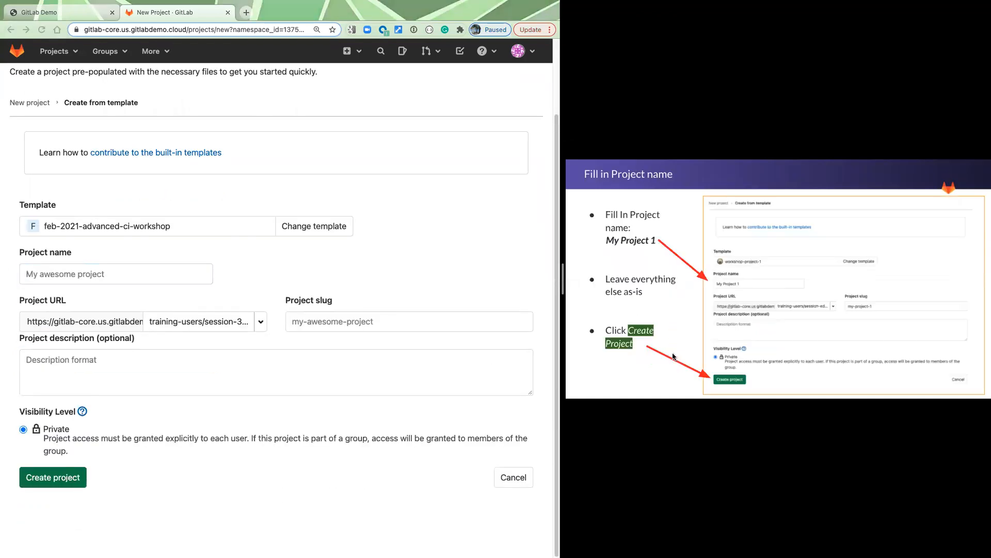
click(116, 273)
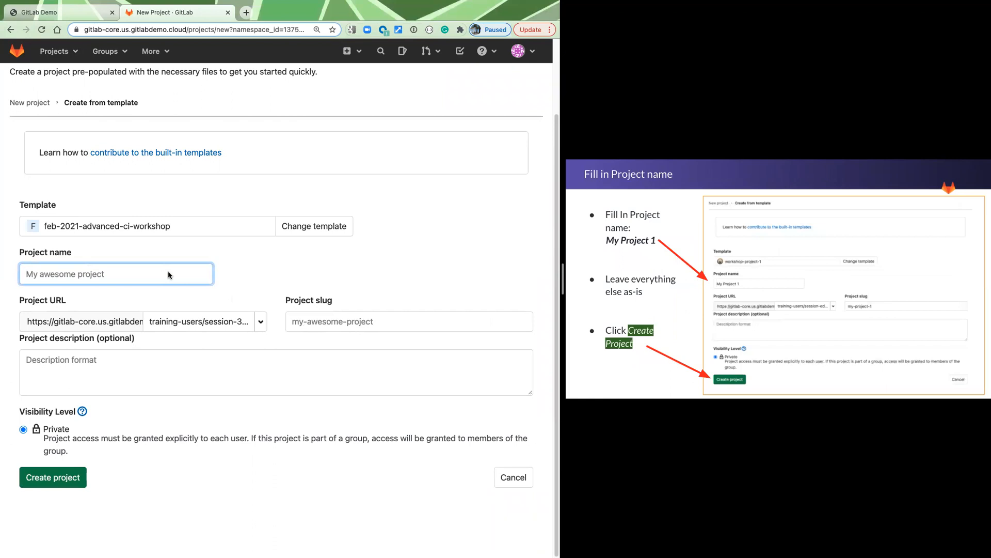
text(my project o)
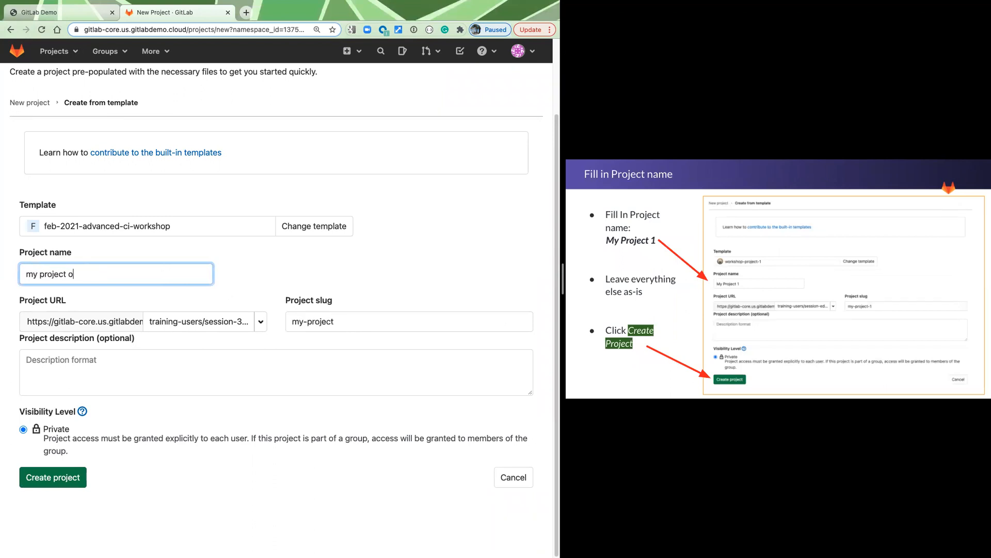
text(ne)
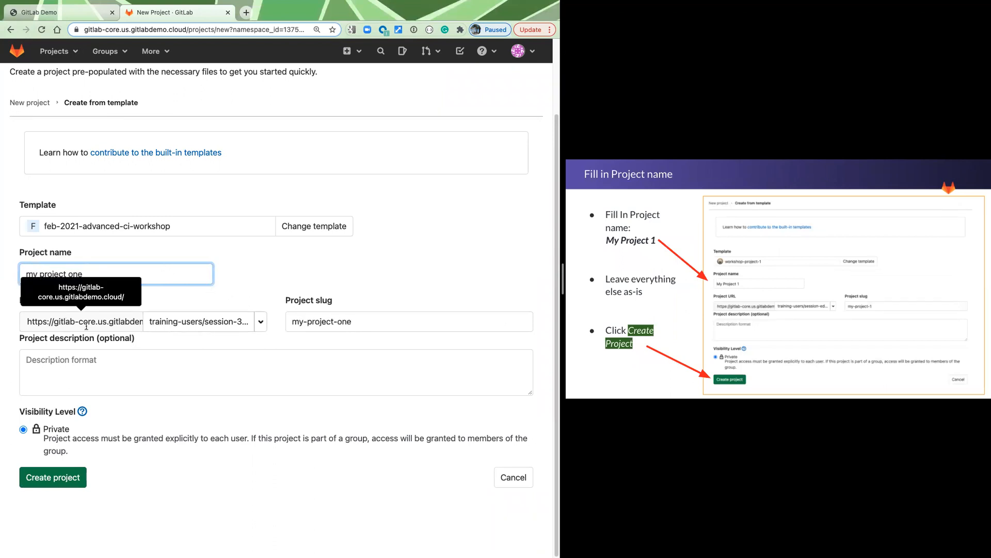
mouse_move(111, 292)
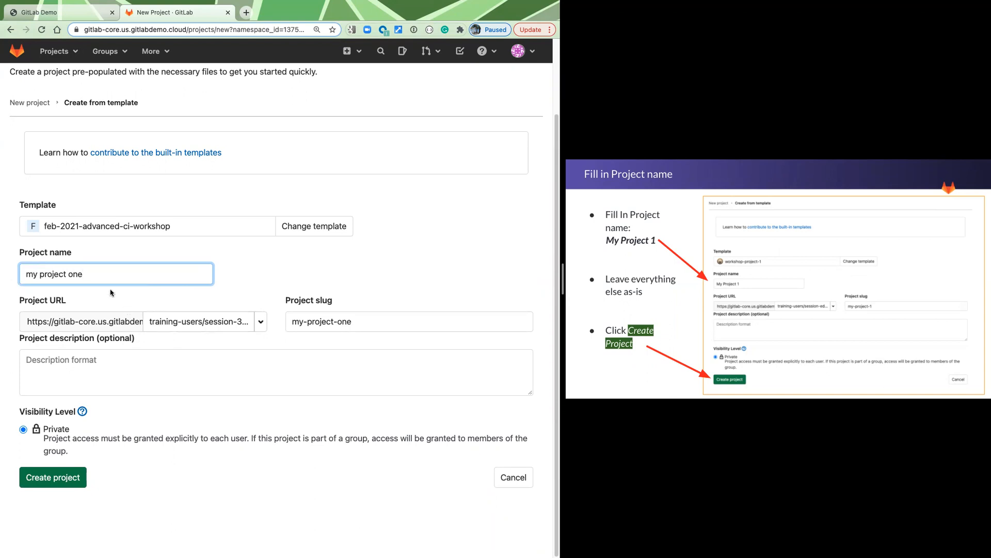
mouse_move(53, 477)
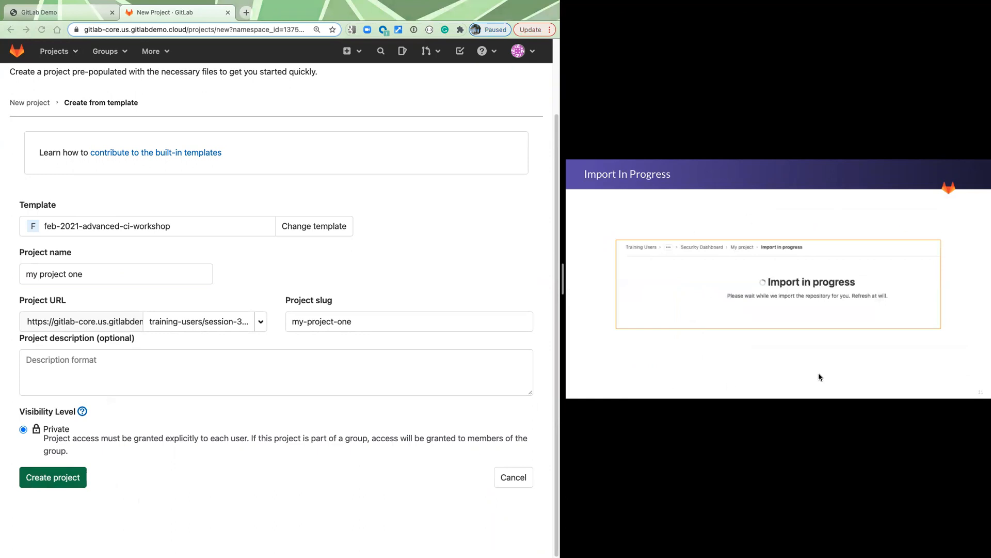
mouse_move(336, 288)
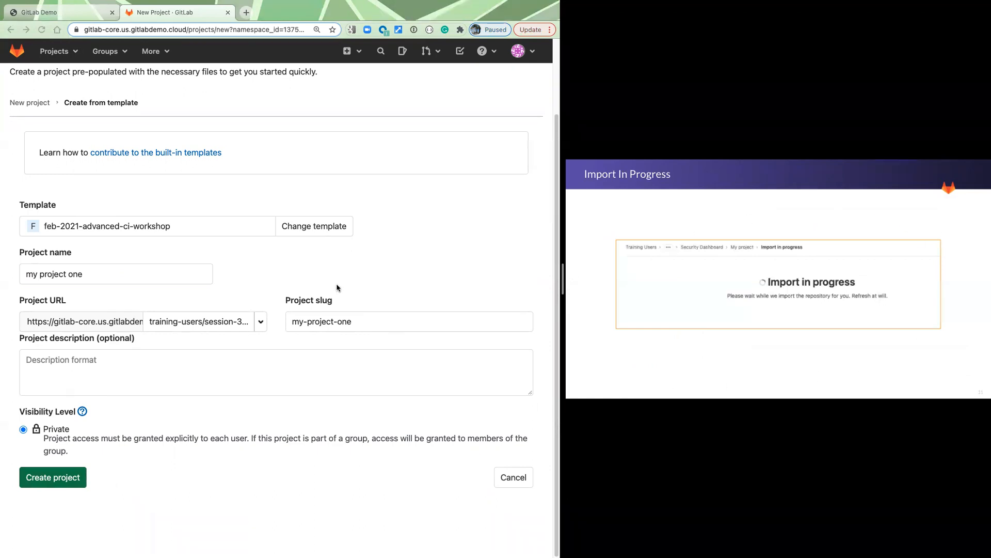
mouse_move(763, 200)
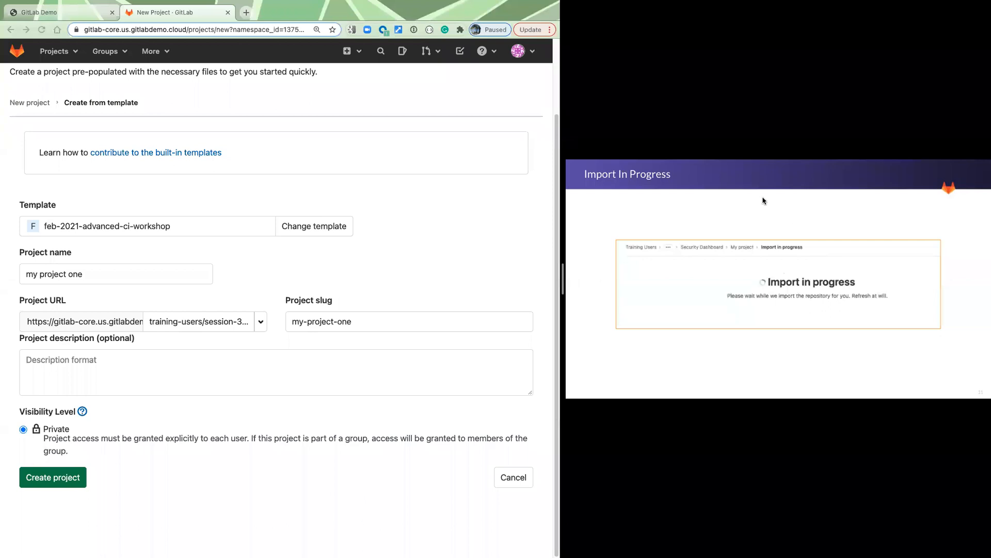
scroll(up, 3)
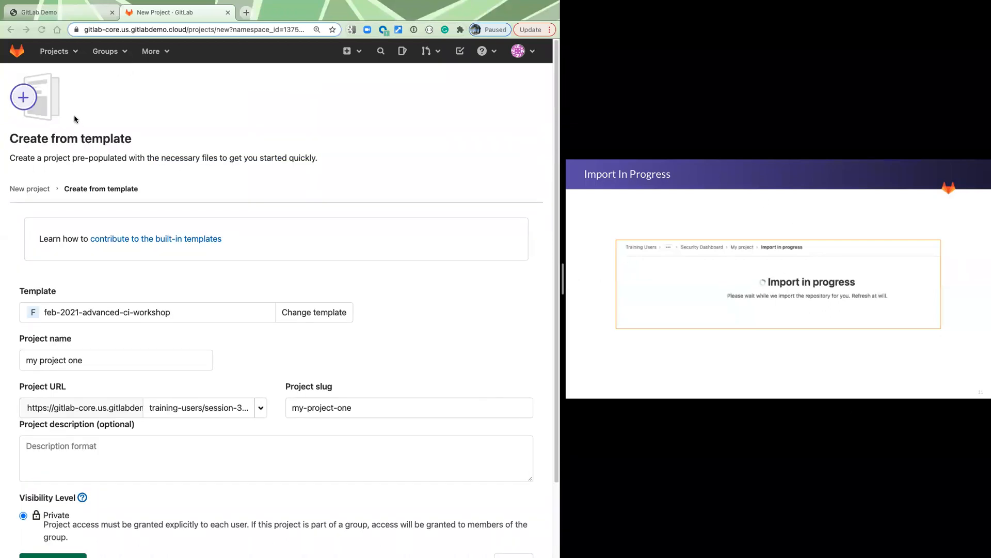
Step: Navigate back to the My Test Group overview, leaving the template form unsubmitted
click(9, 30)
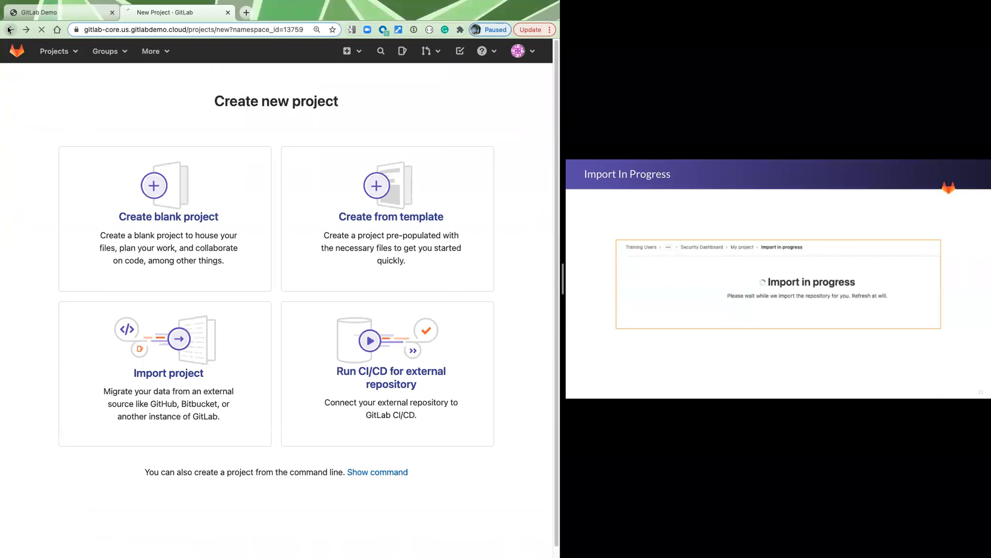
click(11, 30)
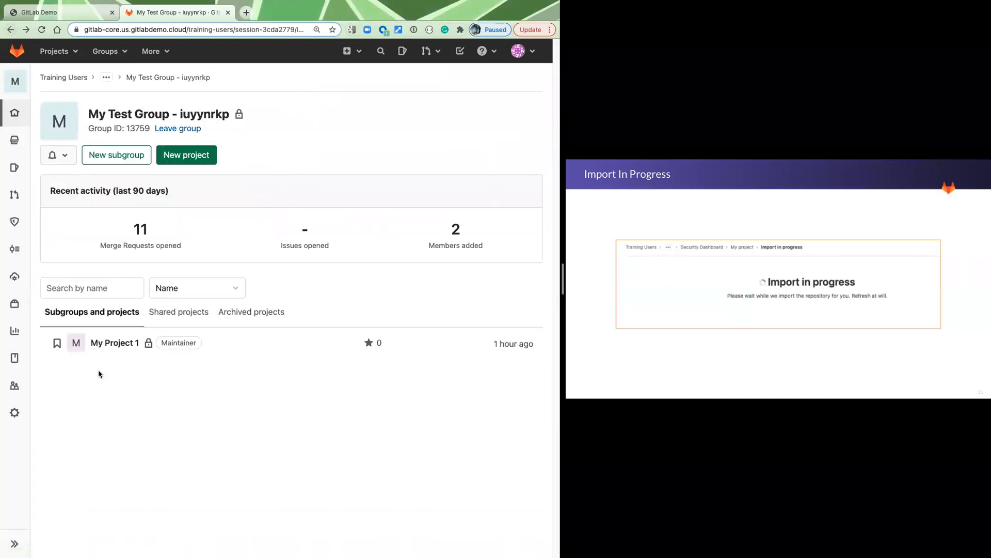
mouse_move(113, 353)
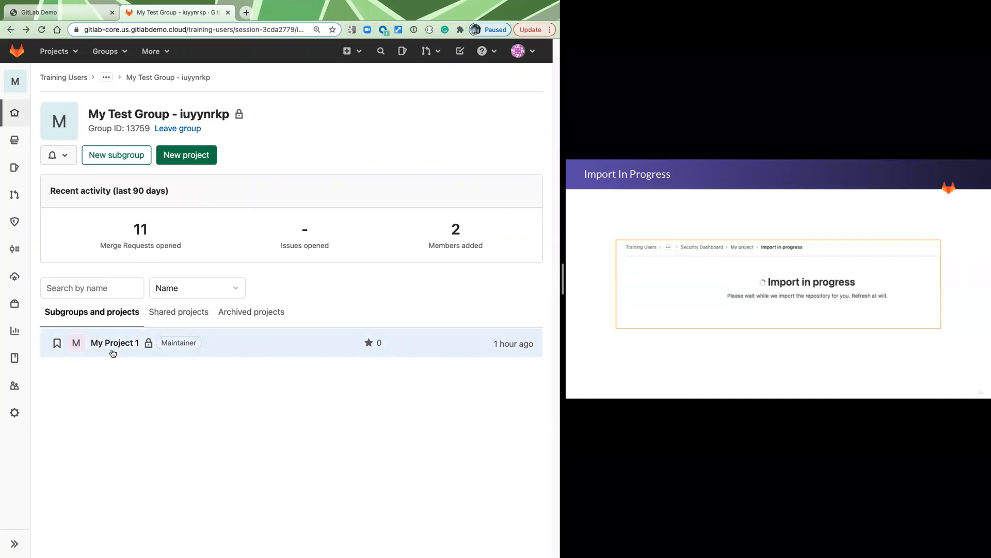
mouse_move(131, 441)
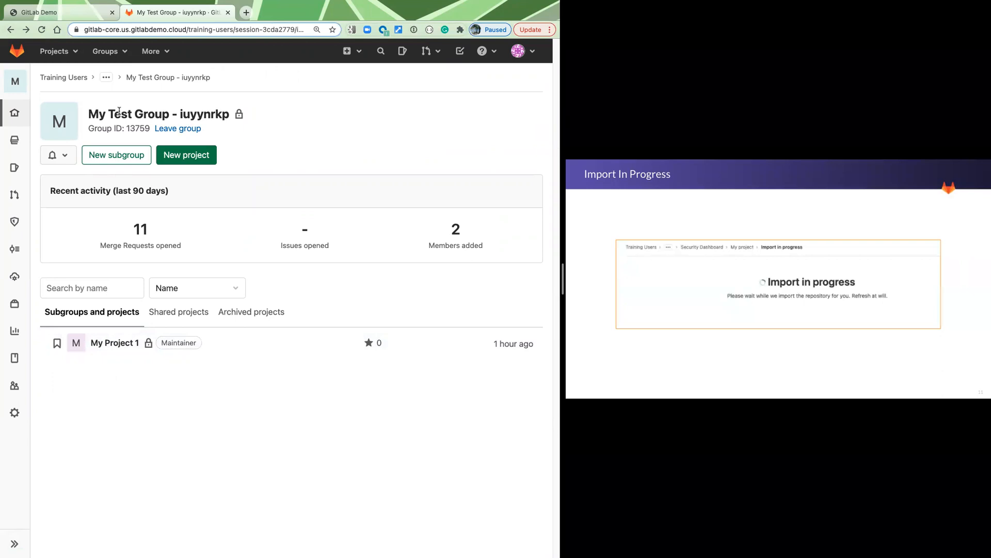
mouse_move(669, 296)
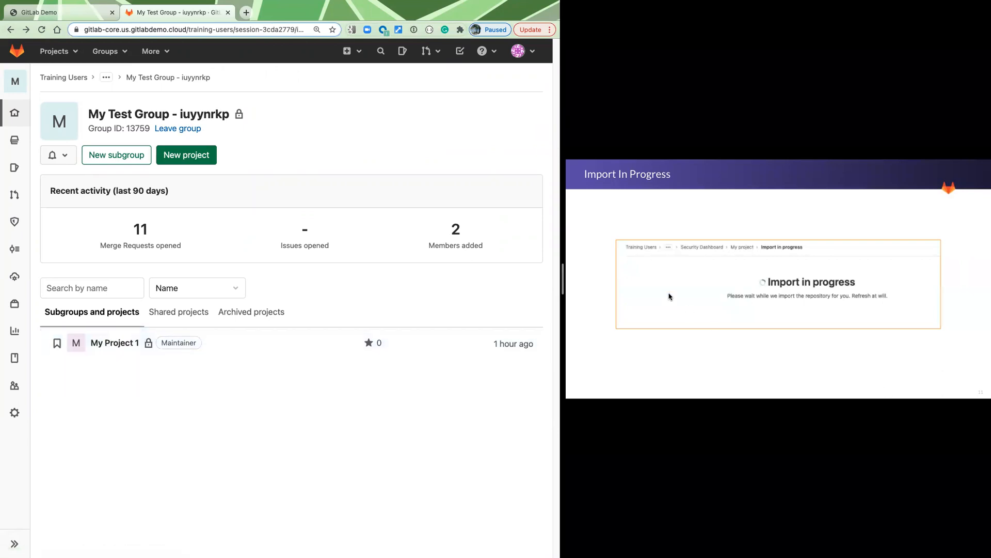
mouse_move(655, 346)
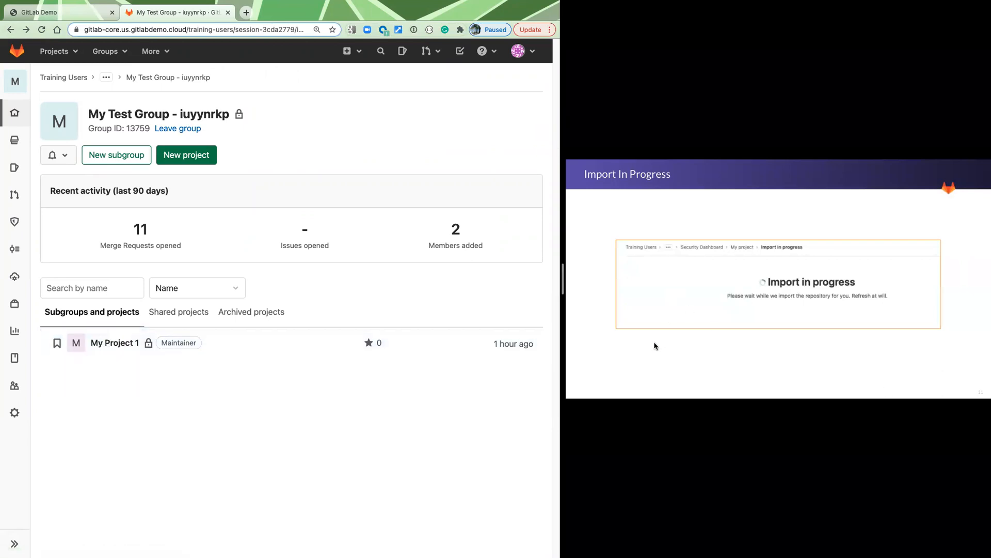